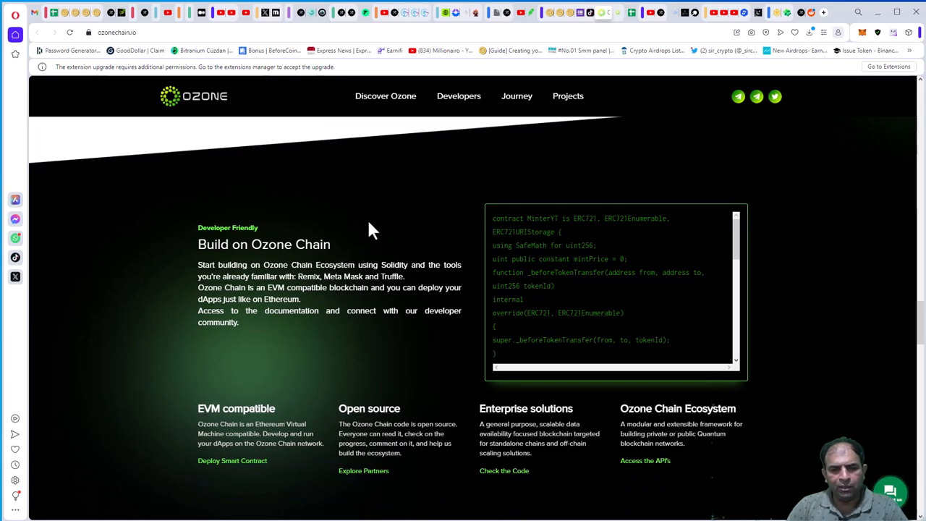
scroll(down, 3)
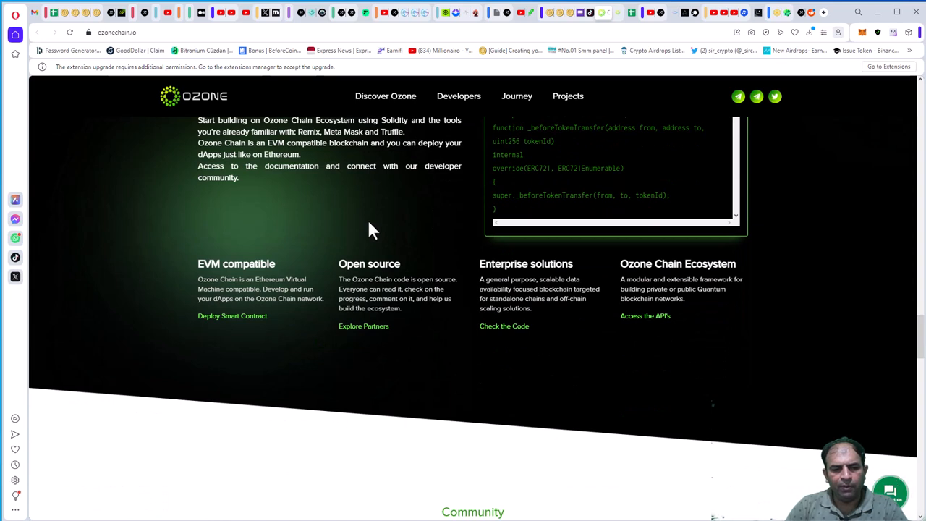
mouse_move(365, 215)
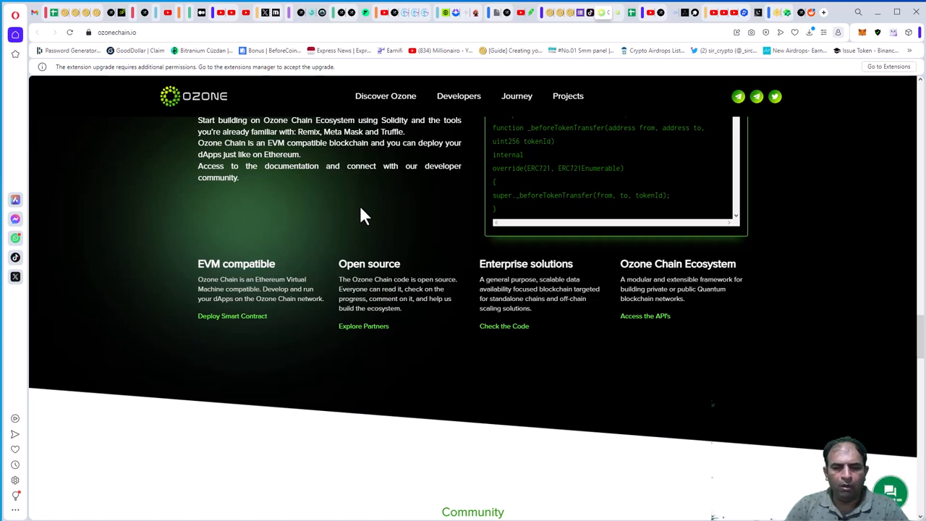
scroll(down, 3)
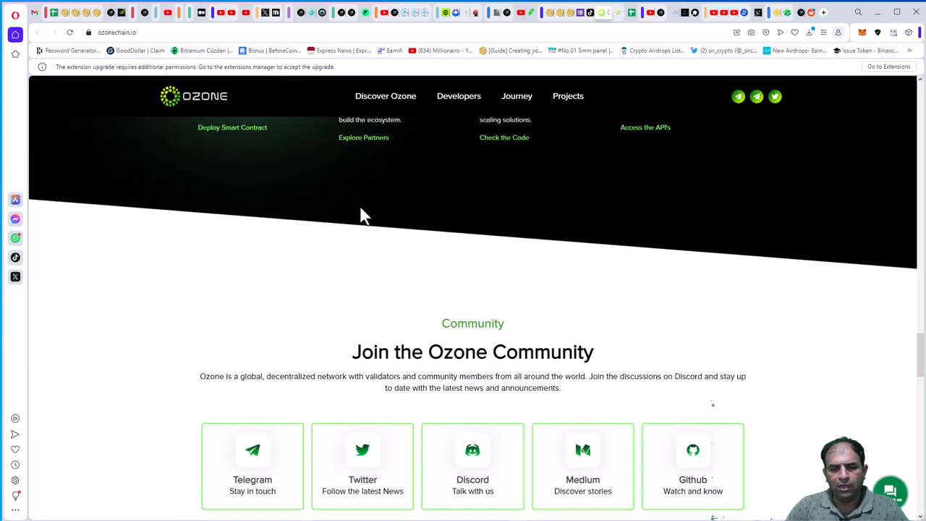
scroll(down, 3)
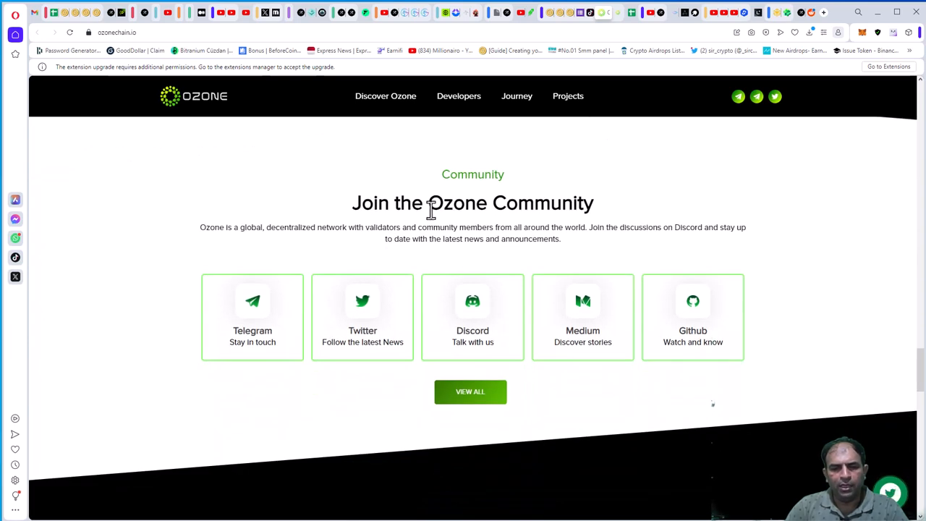
mouse_move(297, 351)
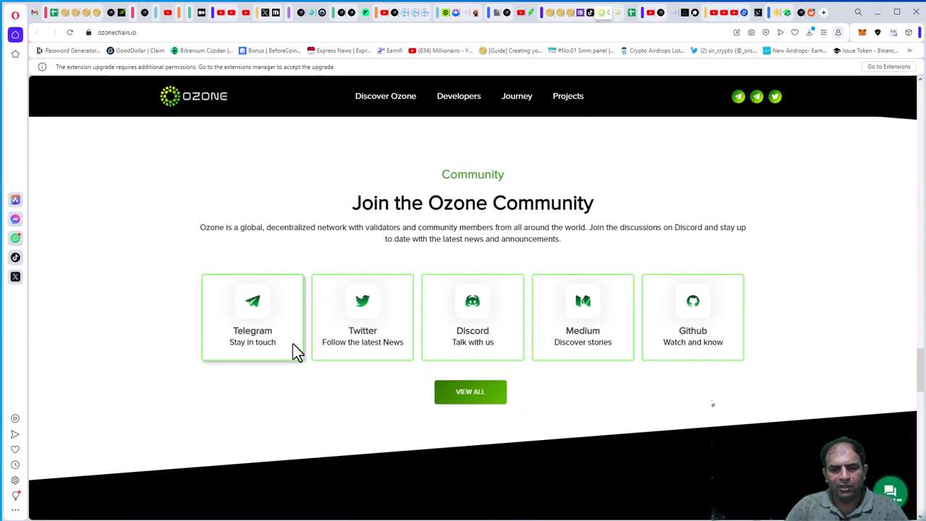
mouse_move(626, 381)
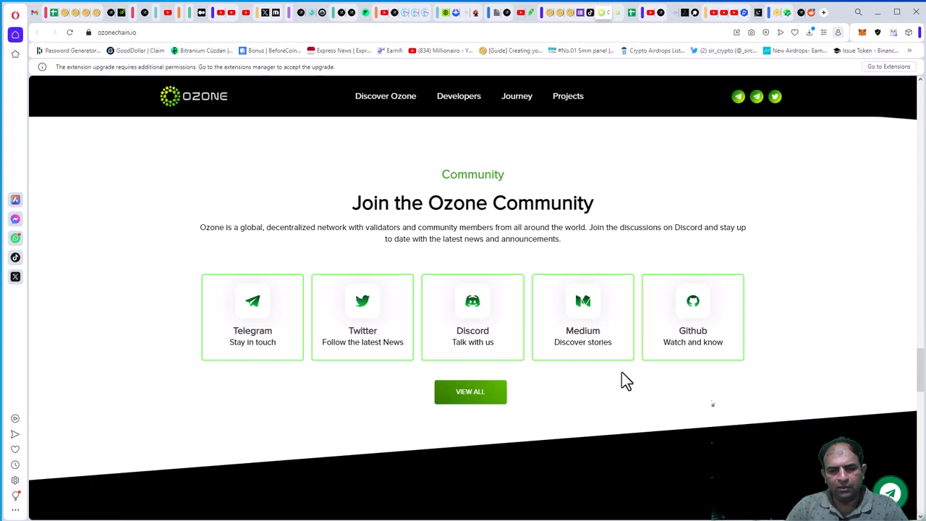
scroll(down, 3)
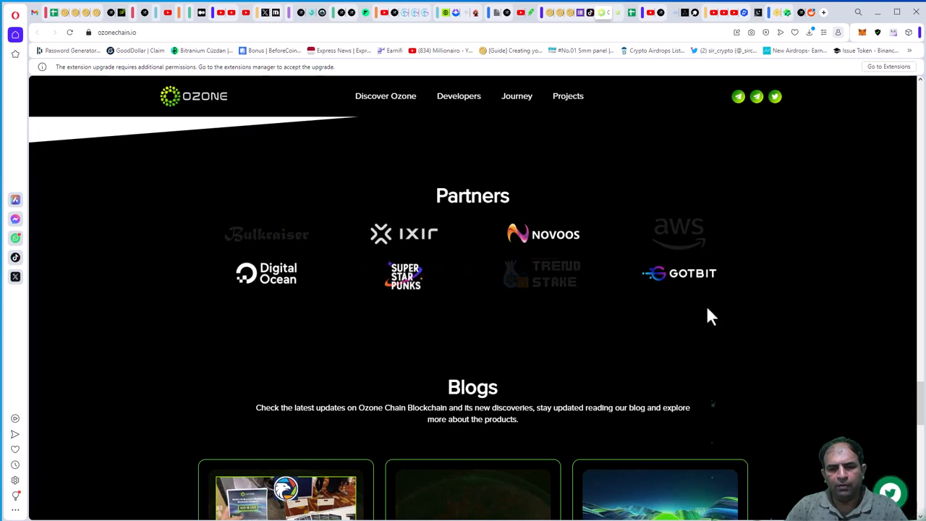
scroll(down, 3)
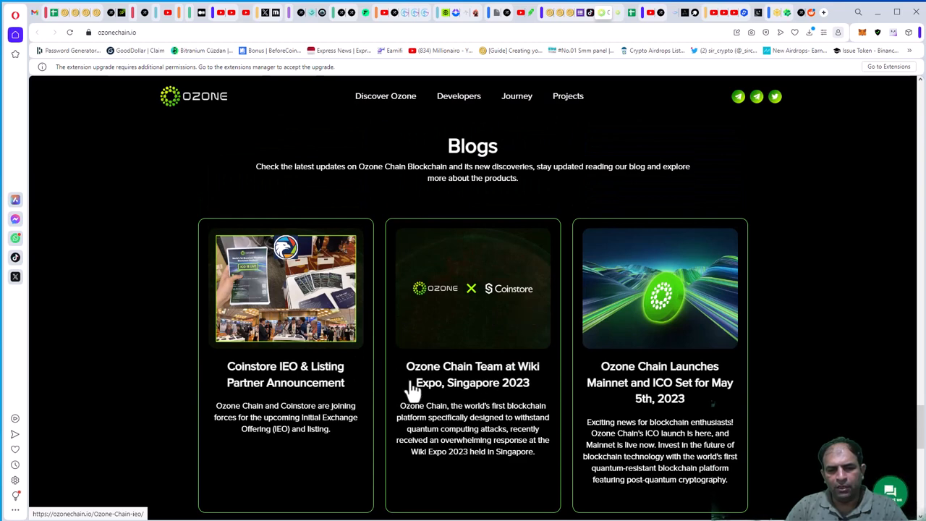
scroll(down, 3)
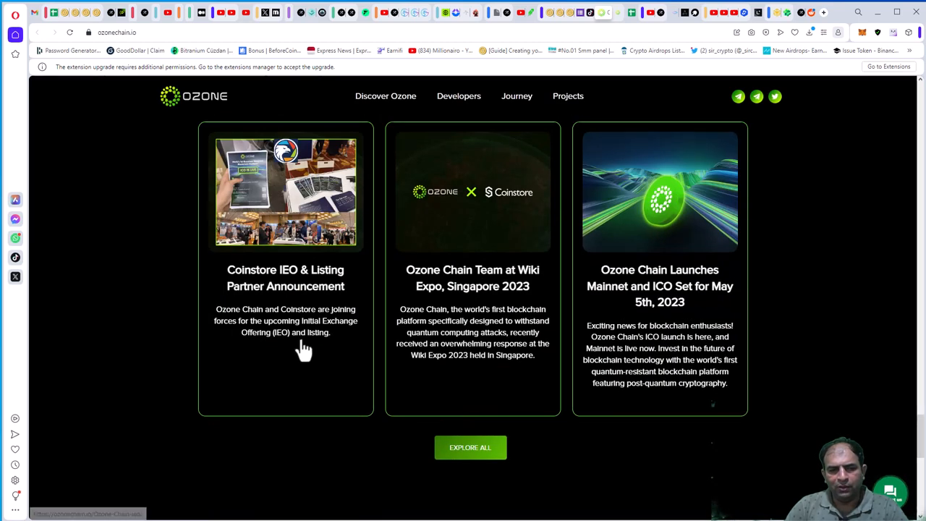
mouse_move(358, 286)
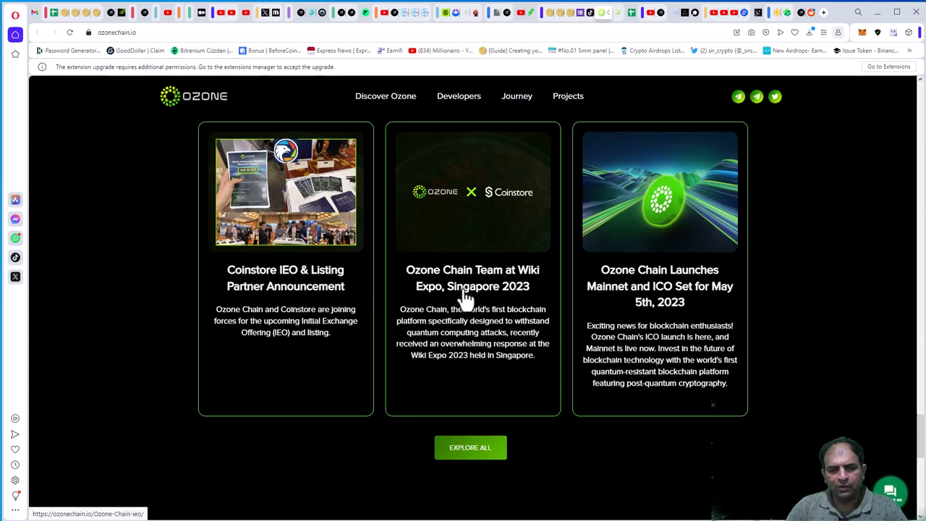
mouse_move(445, 313)
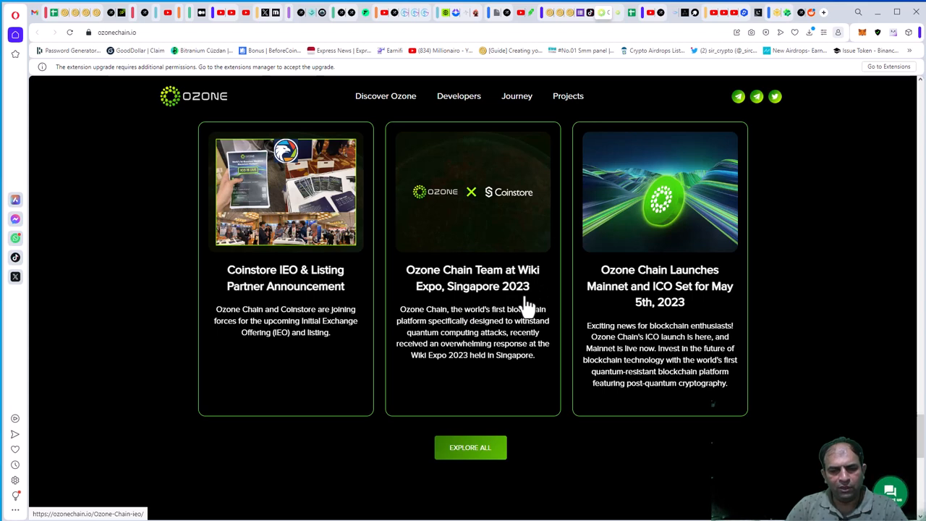
mouse_move(684, 308)
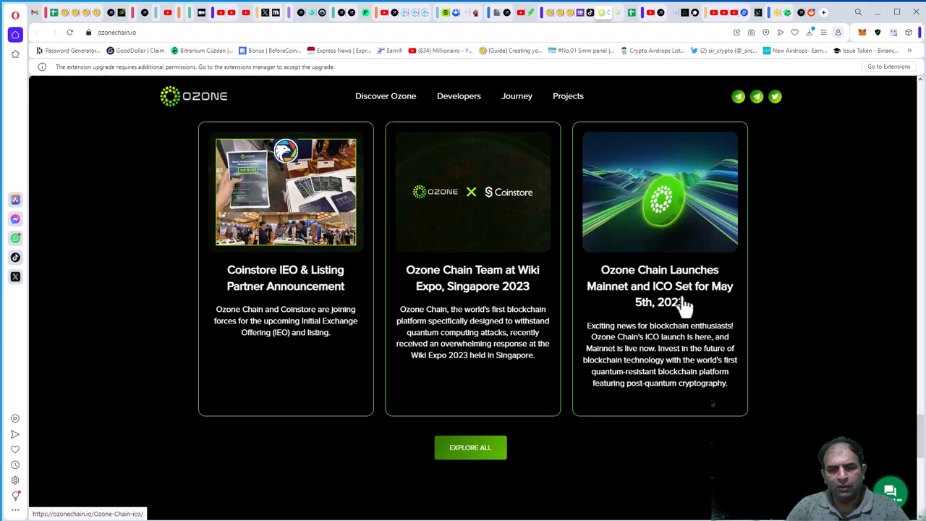
mouse_move(679, 333)
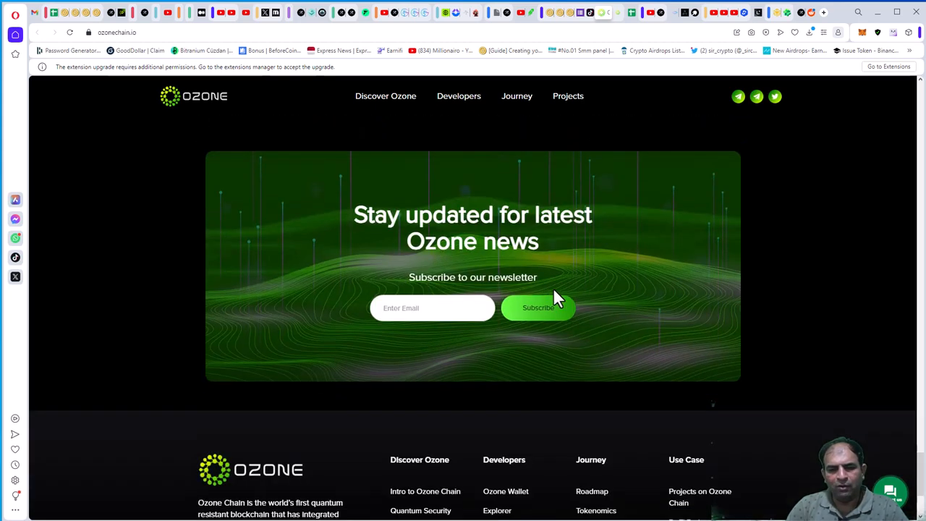
scroll(down, 3)
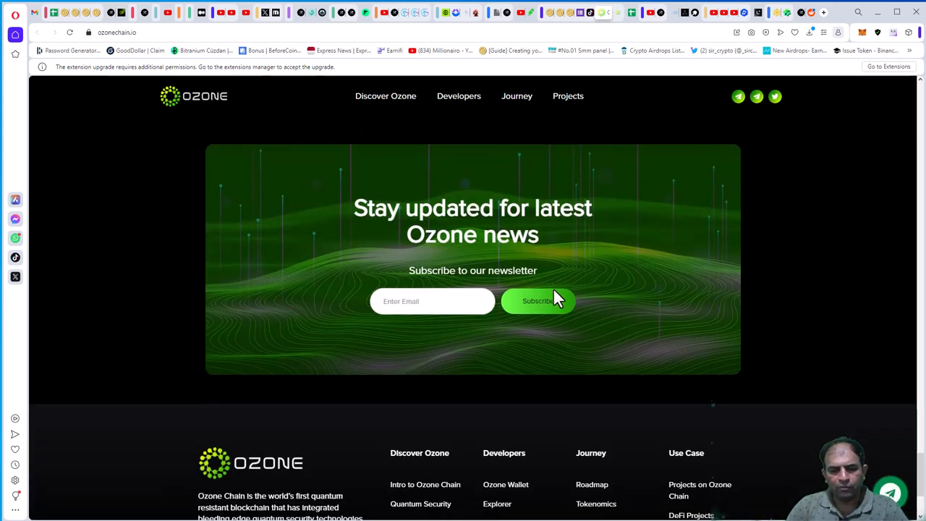
scroll(down, 3)
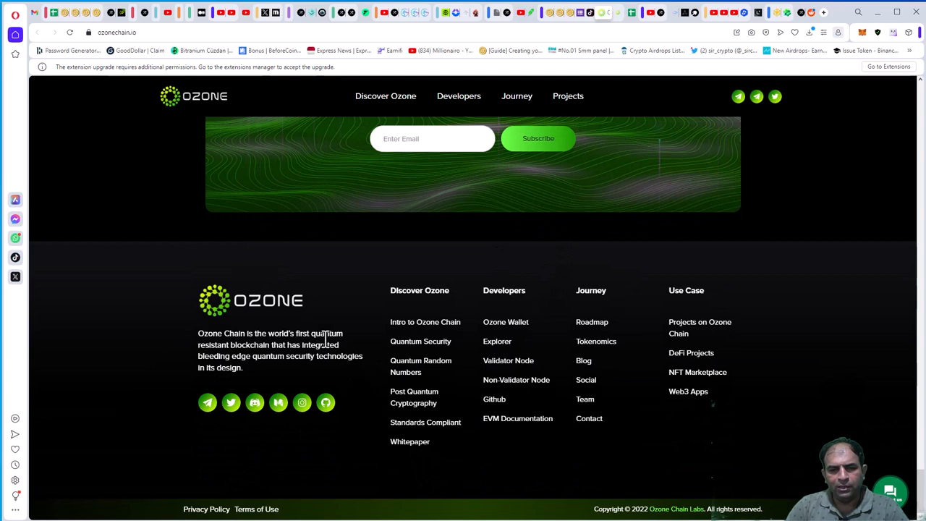
mouse_move(466, 359)
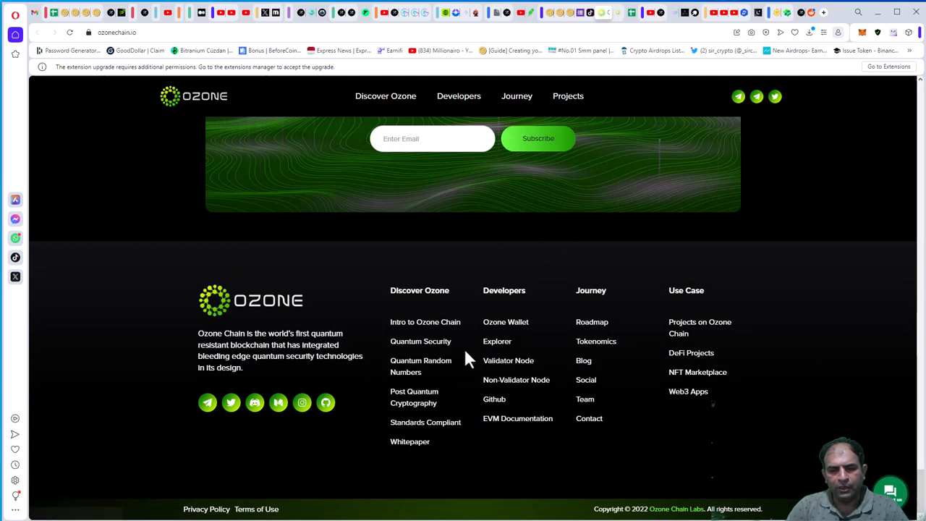
mouse_move(592, 322)
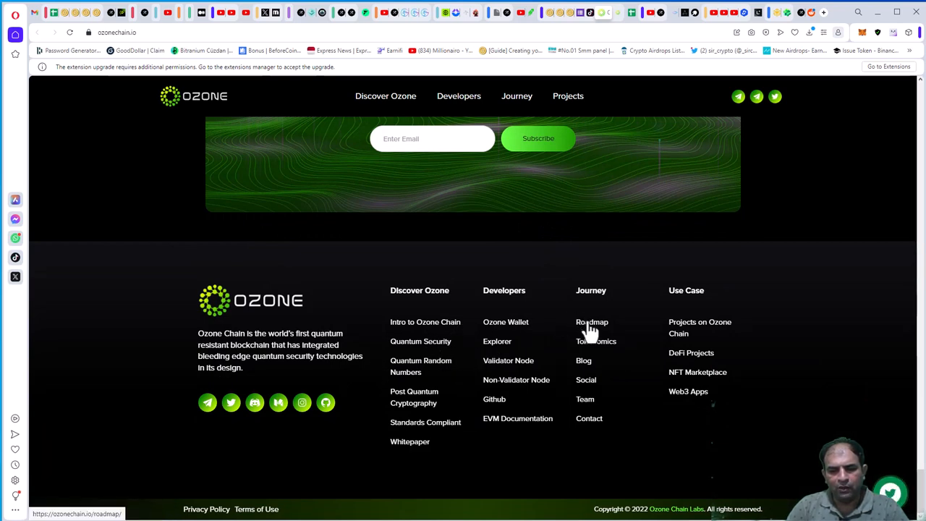